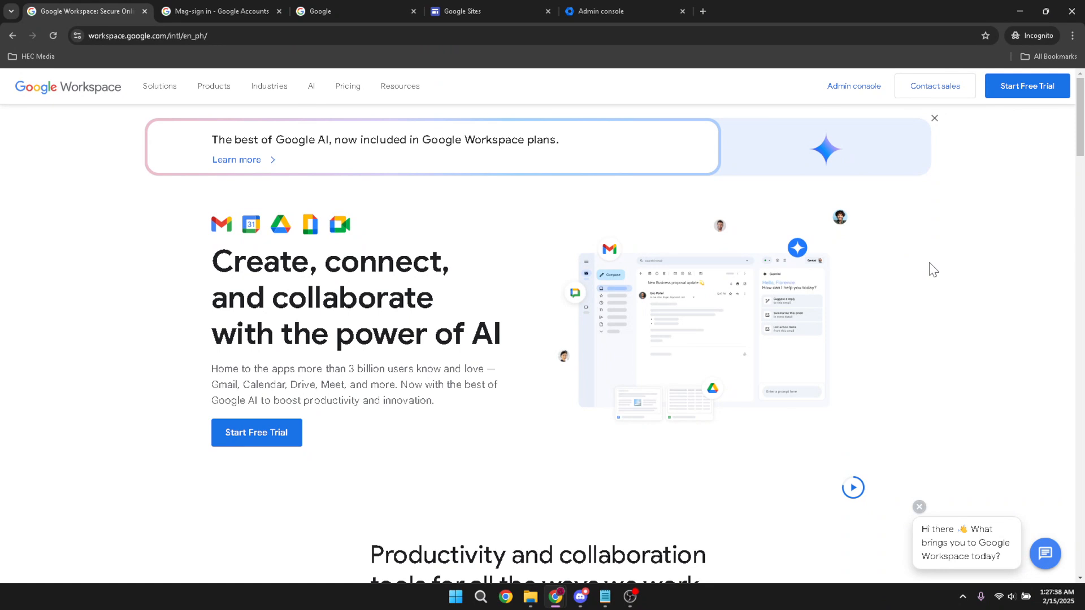
- Reach Google Sites from the Google apps grid on google.com
{"action": "left_click", "coordinate": [356, 12]}
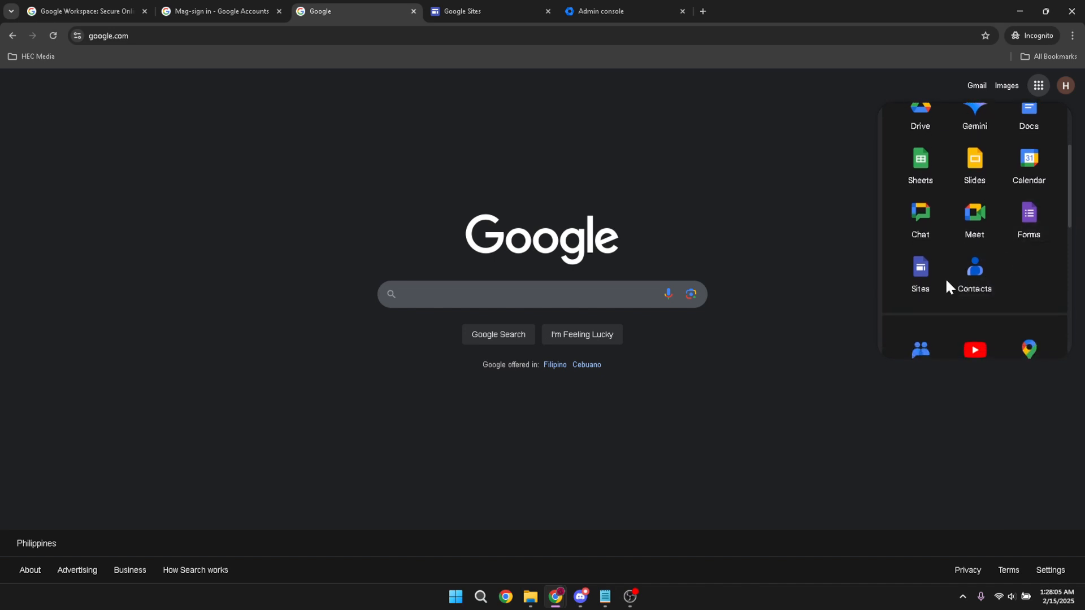
{"action": "left_click", "coordinate": [477, 11]}
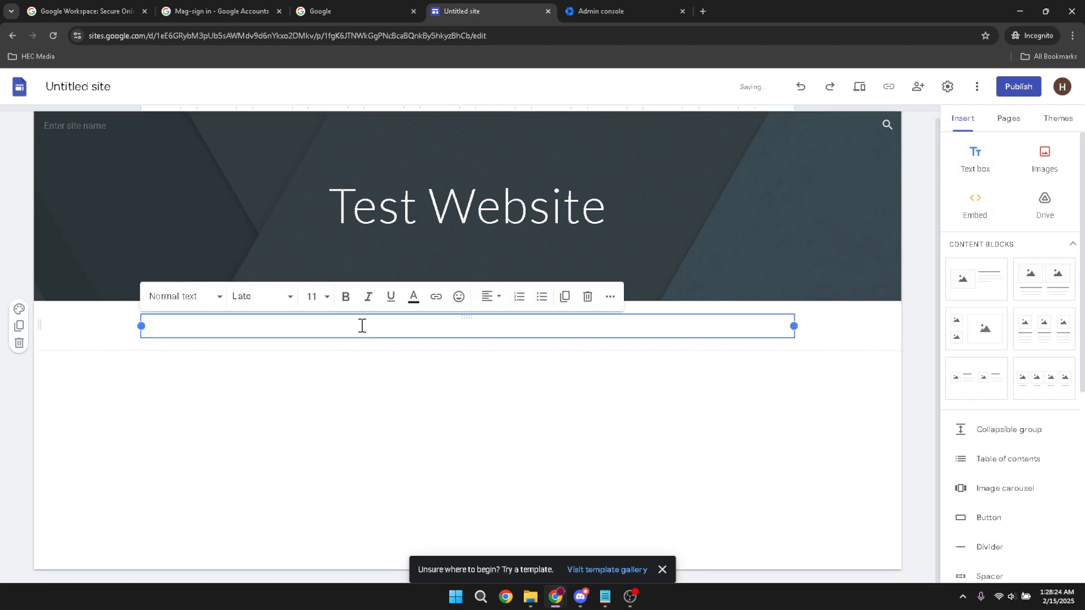
- Begin writing 'Th' in the text box below the Test Website banner
{"action": "type", "text": "Th"}
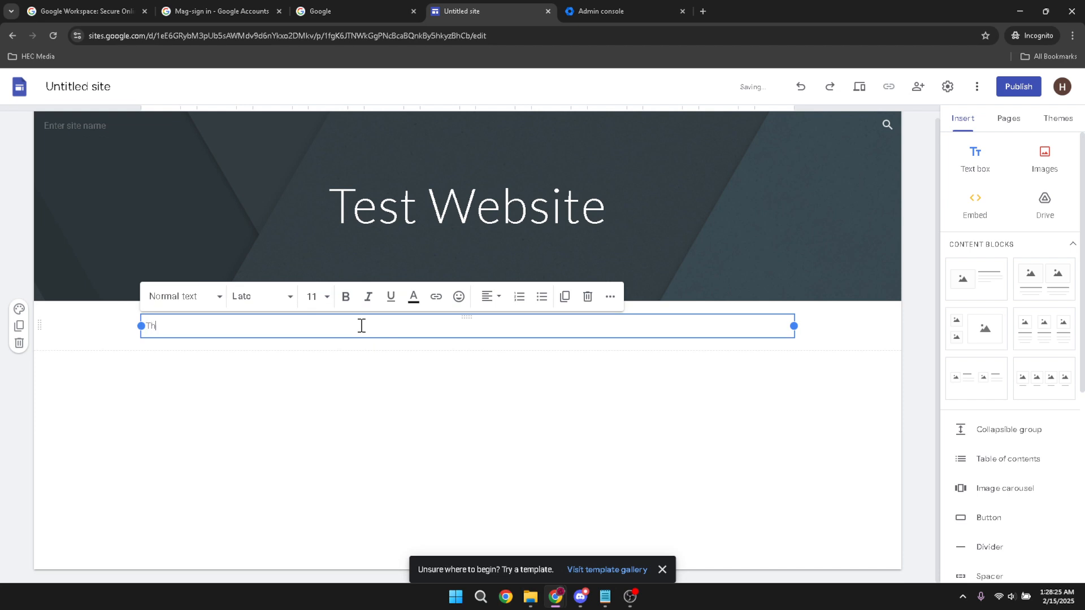